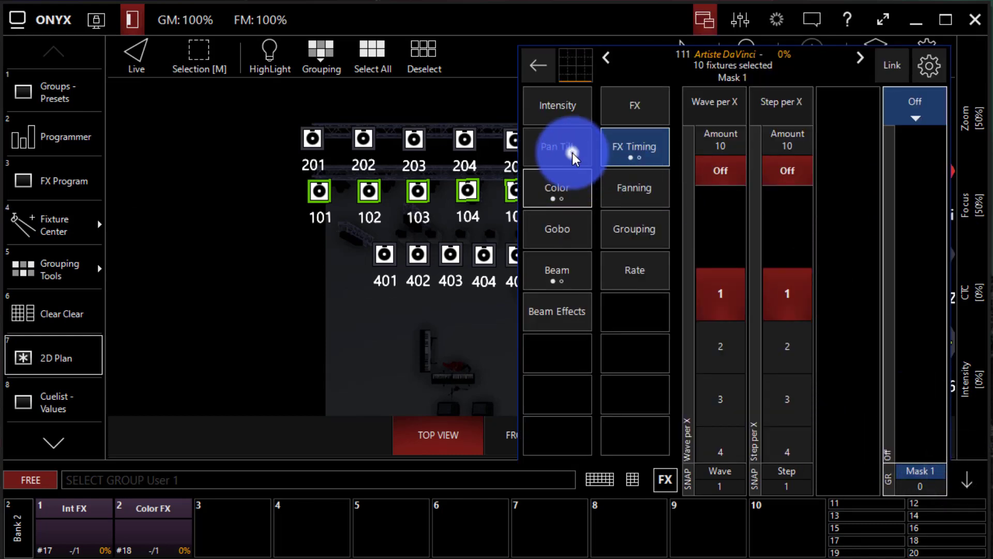
# - Show the pan/tilt FX faders: Swing Pan, Swing Tilt, Speed and Figure
pyautogui.click(557, 146)
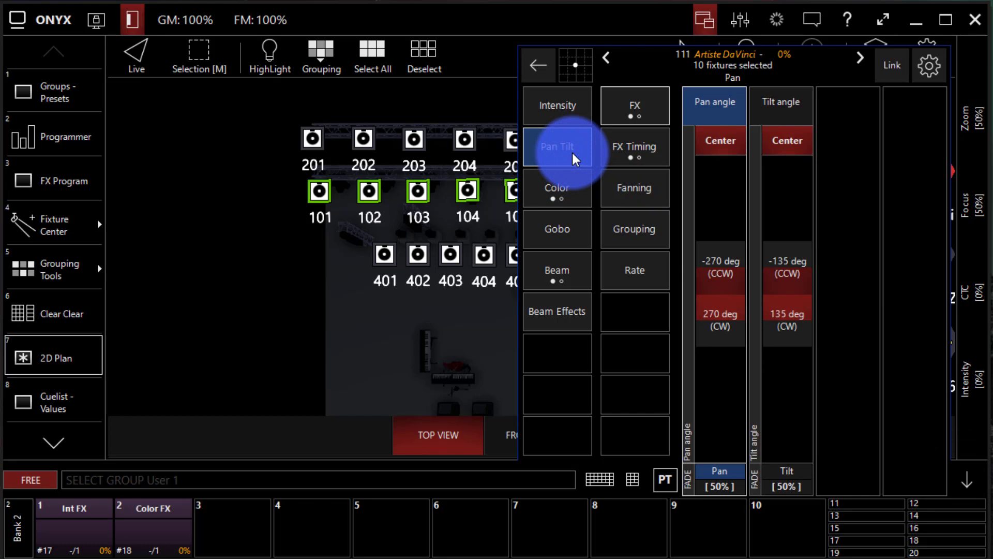
pyautogui.moveTo(513, 149)
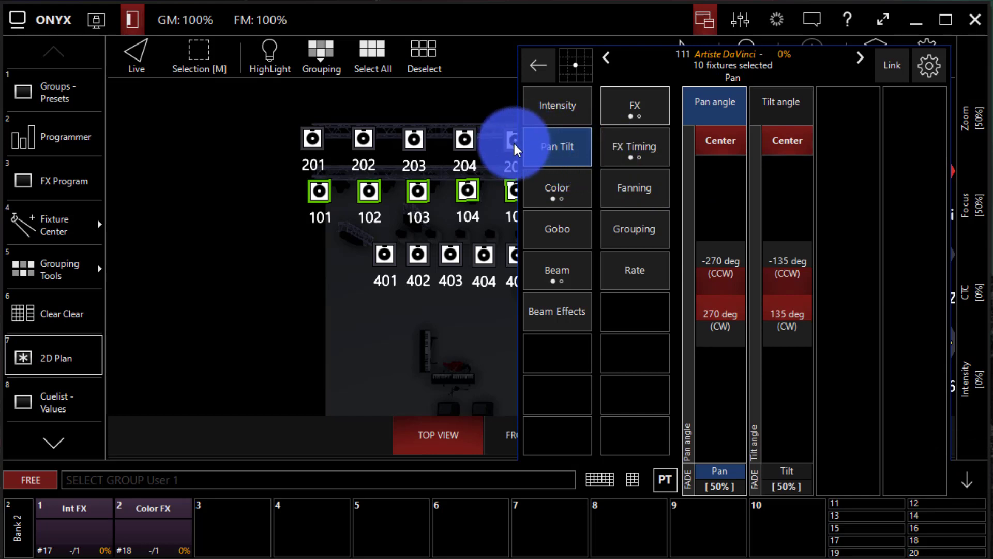
pyautogui.click(634, 106)
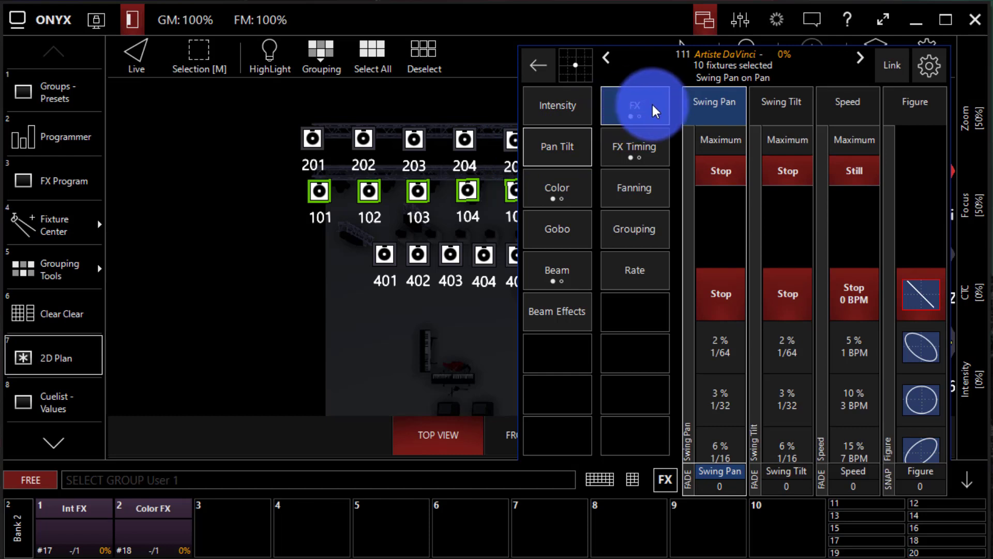
pyautogui.moveTo(744, 120)
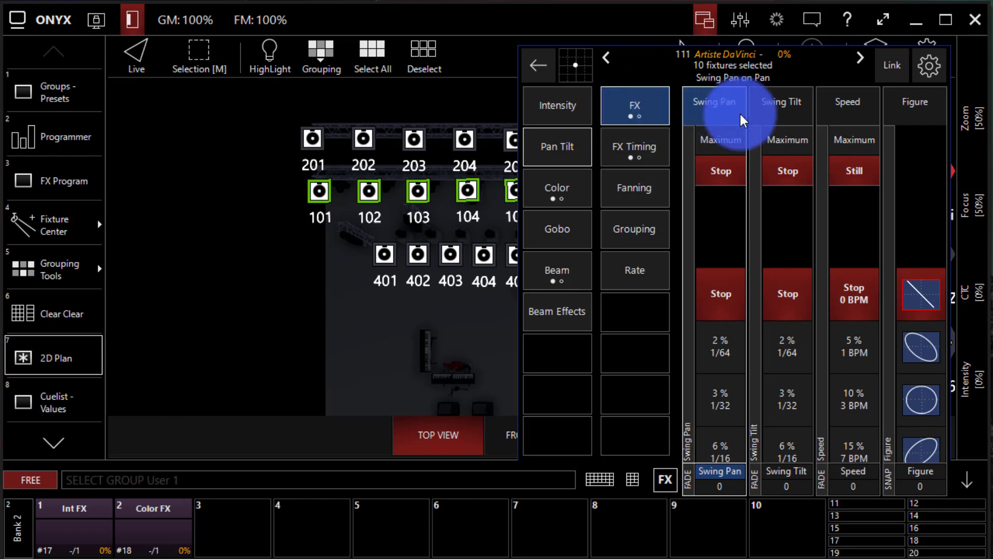
pyautogui.moveTo(779, 124)
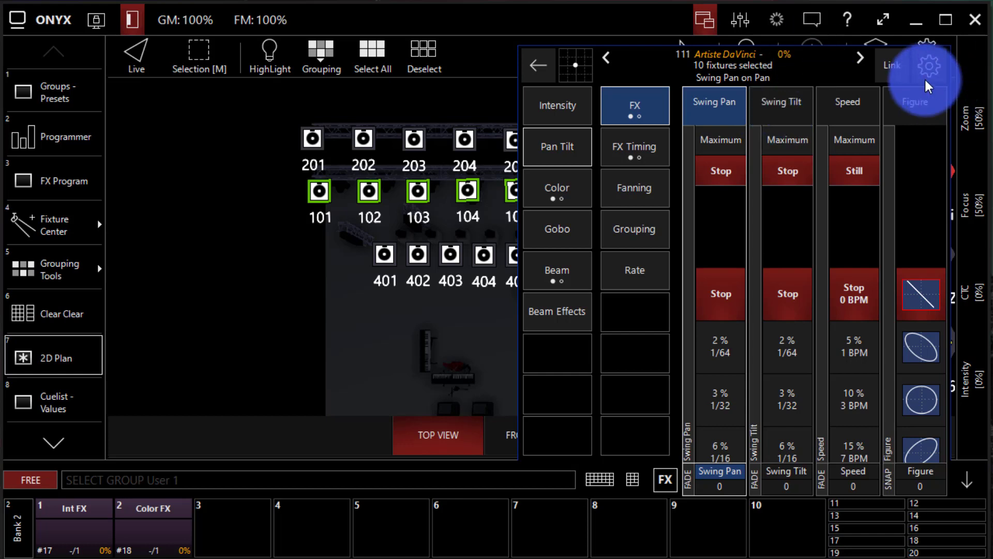
pyautogui.click(929, 65)
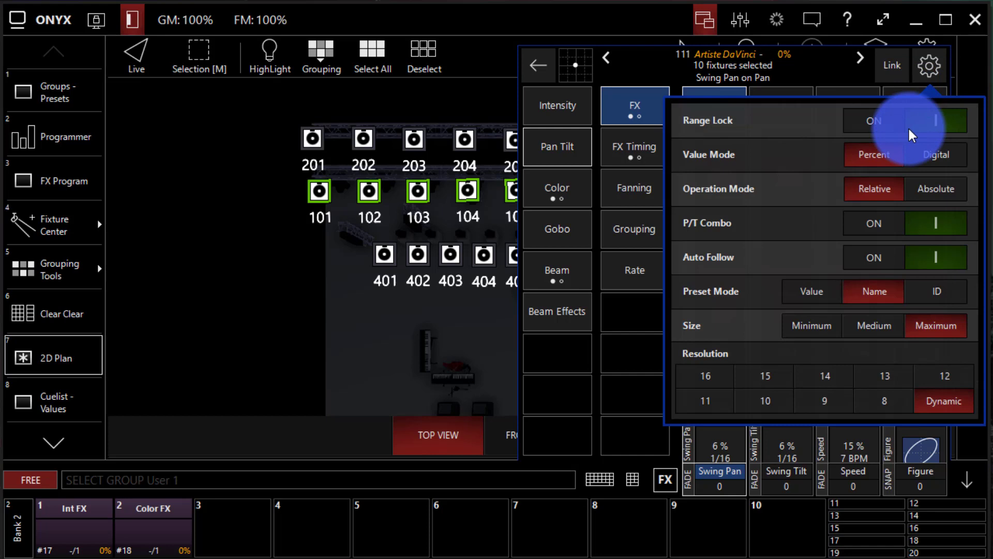
pyautogui.click(904, 224)
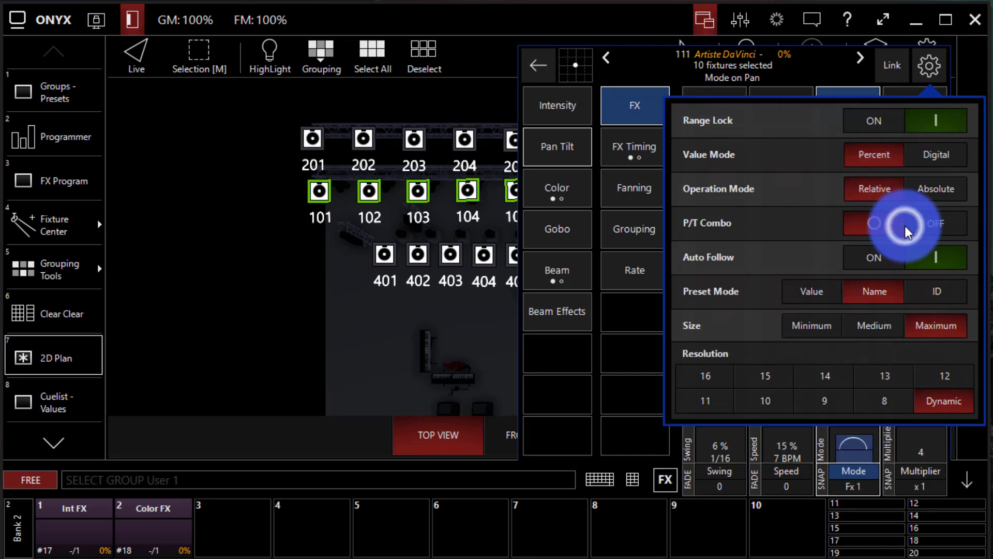
pyautogui.click(928, 65)
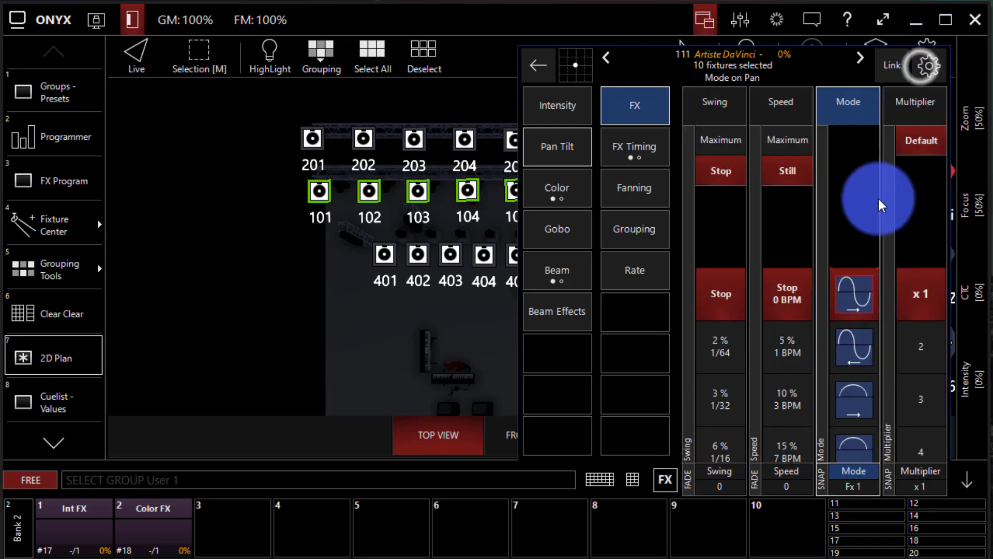
pyautogui.click(925, 66)
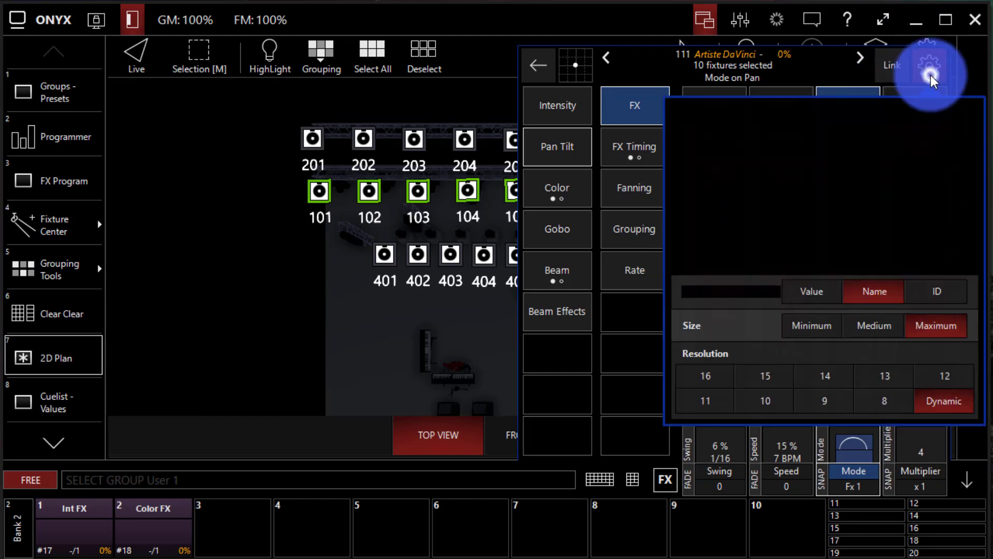
pyautogui.click(929, 66)
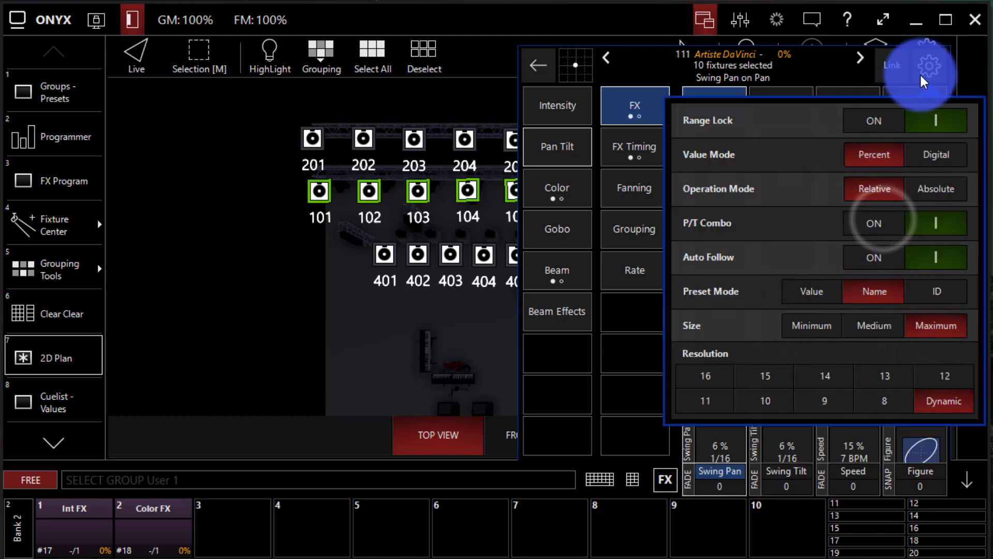
pyautogui.click(928, 64)
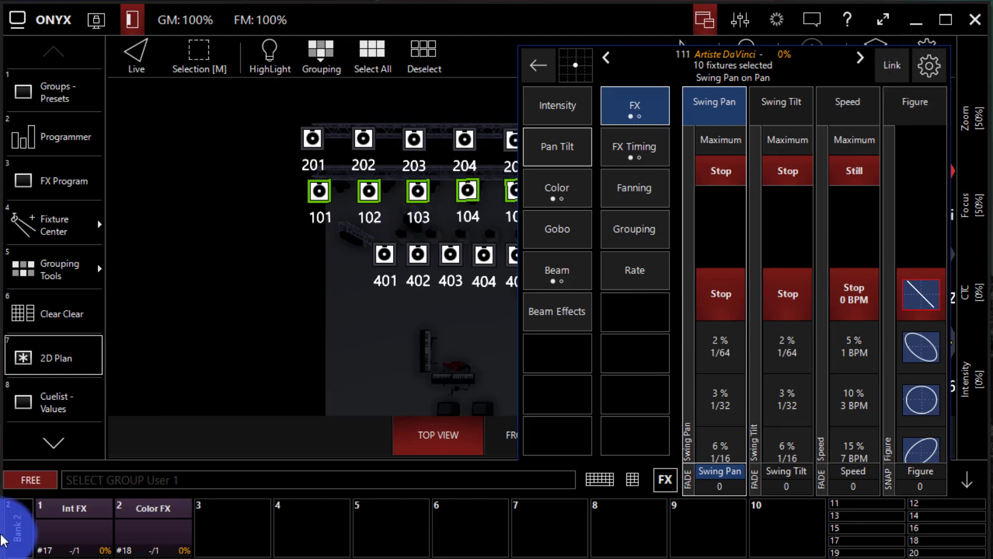
# - Bring up SPOTS on Bank 1 and run swing pan 25%, tilt 100% at 19 BPM
pyautogui.click(18, 526)
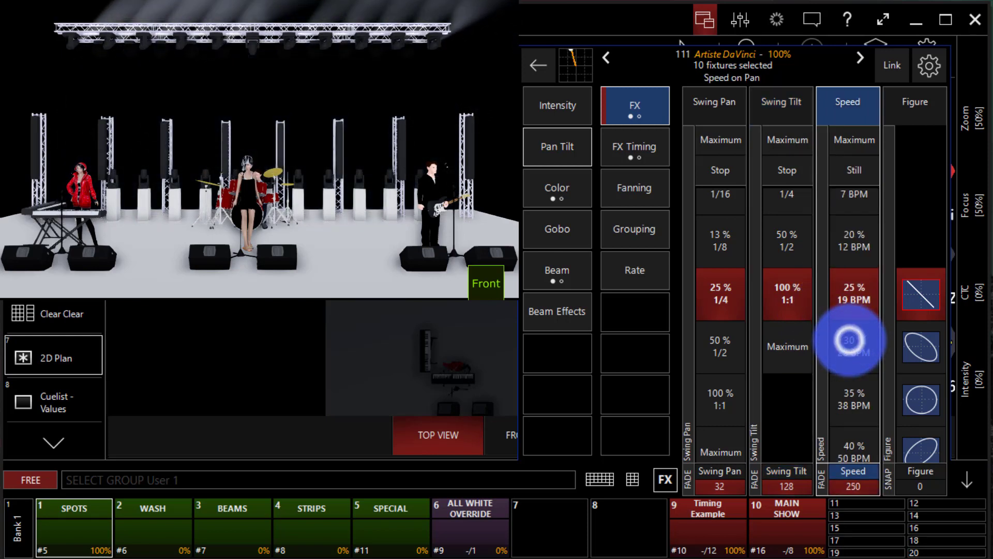
pyautogui.click(853, 340)
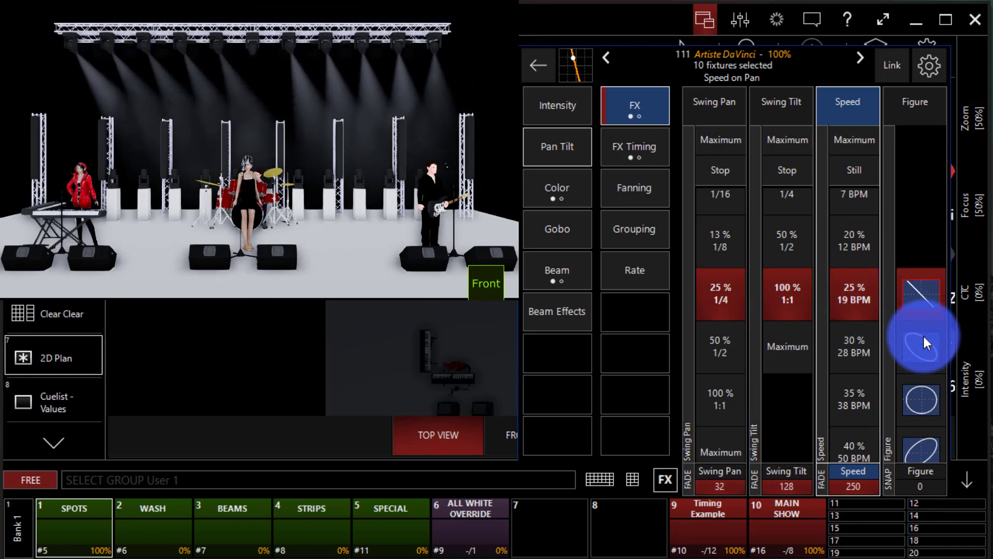
# - Try the tilted ellipse and circle figures, settle on figure 7, the crossed double-loop
pyautogui.click(915, 102)
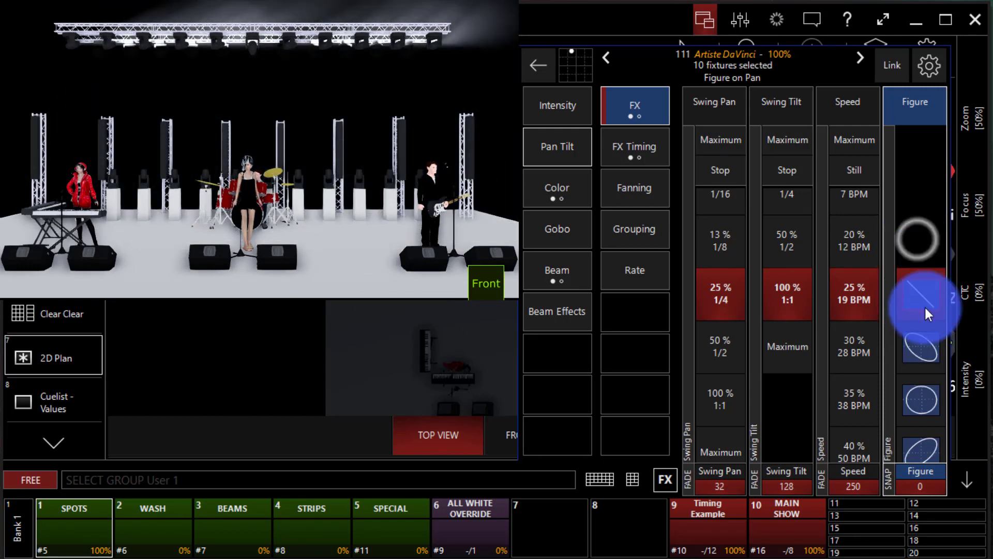
pyautogui.click(920, 295)
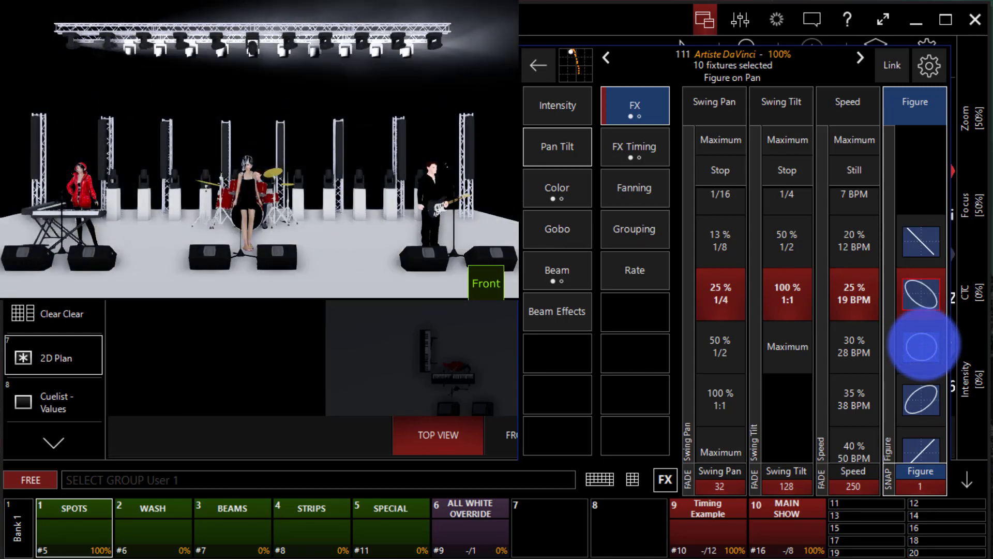
pyautogui.click(920, 344)
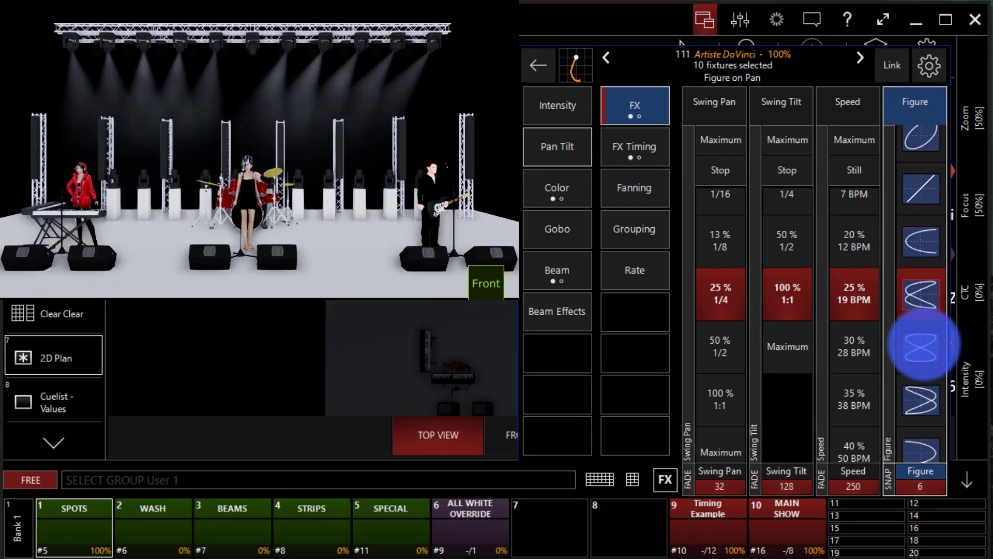
pyautogui.click(921, 349)
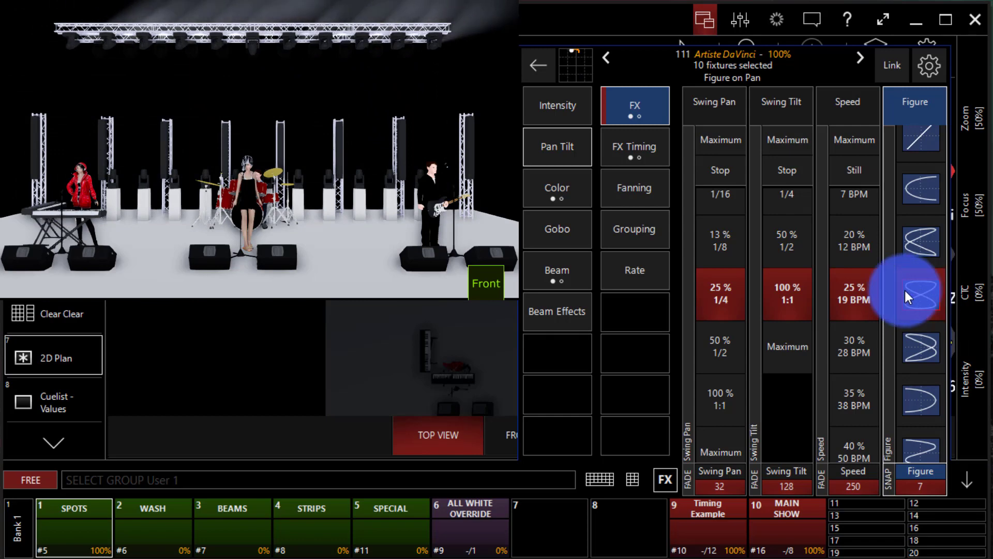
pyautogui.click(634, 105)
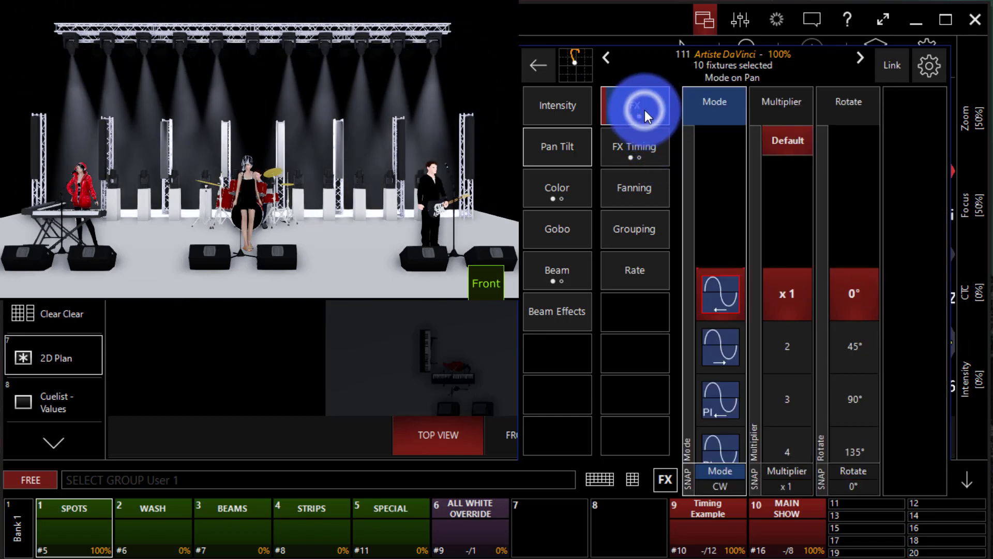
# - Set the effect mode to CCW TI, counter-clockwise tilt-invert
pyautogui.click(634, 106)
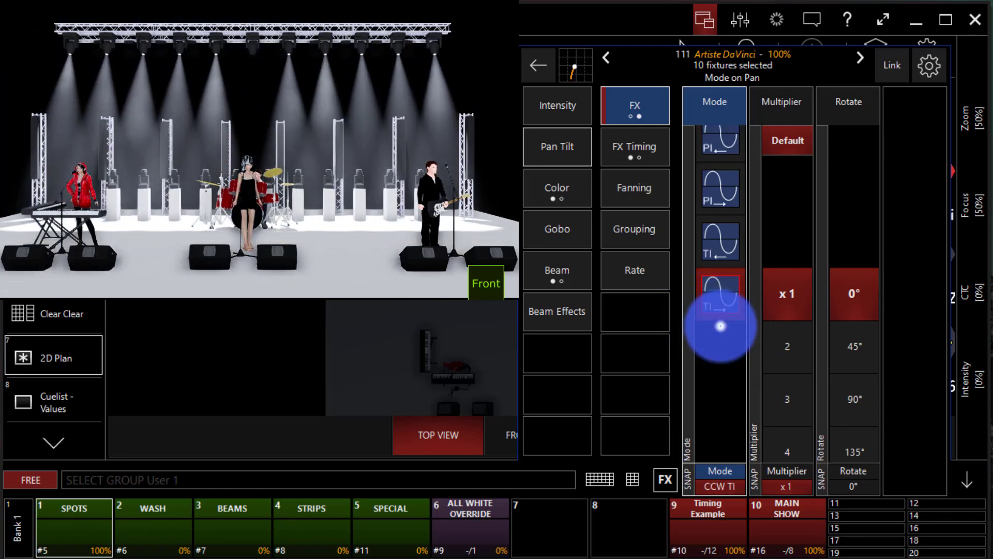
pyautogui.click(720, 190)
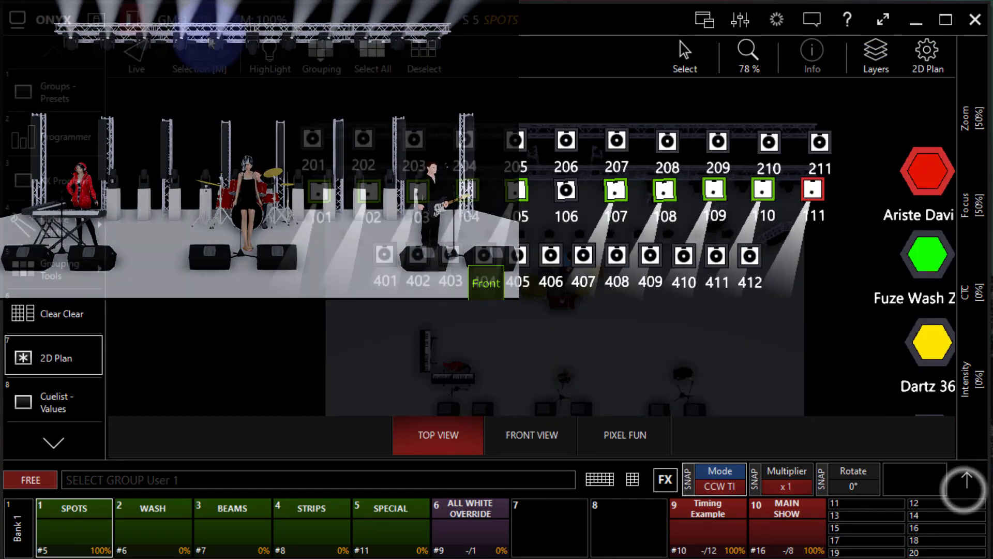
# - Set the effect mode to CW PI, clockwise pan-invert
pyautogui.click(320, 56)
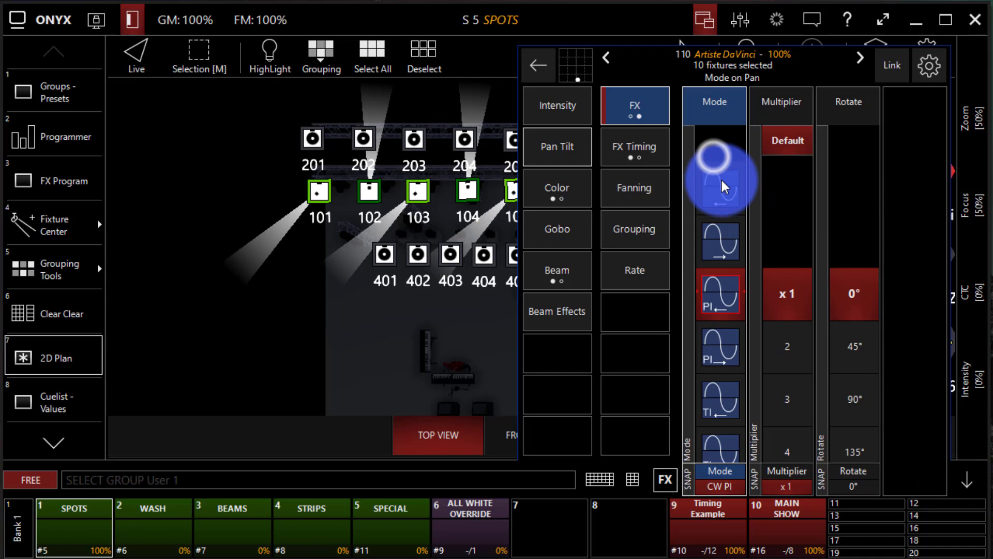
pyautogui.click(720, 292)
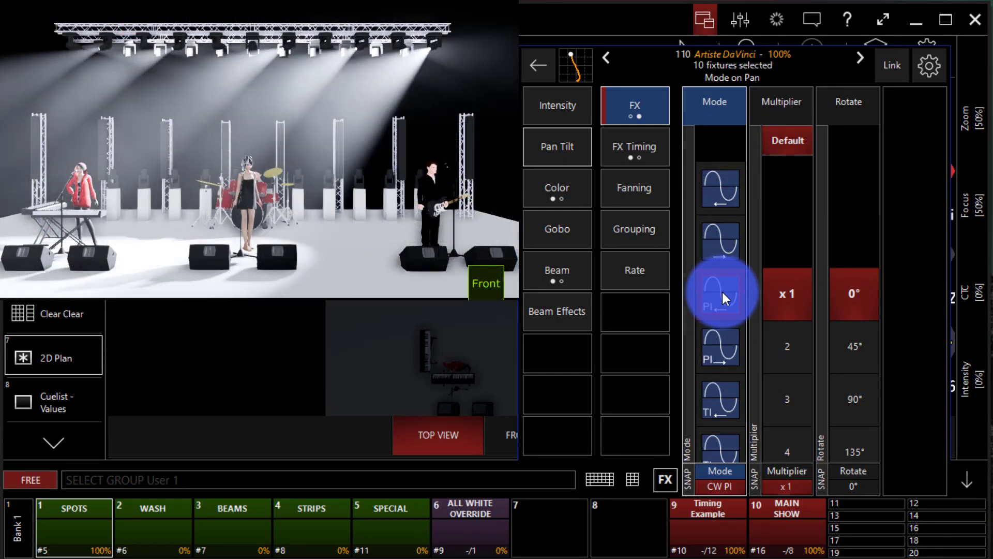
pyautogui.click(720, 293)
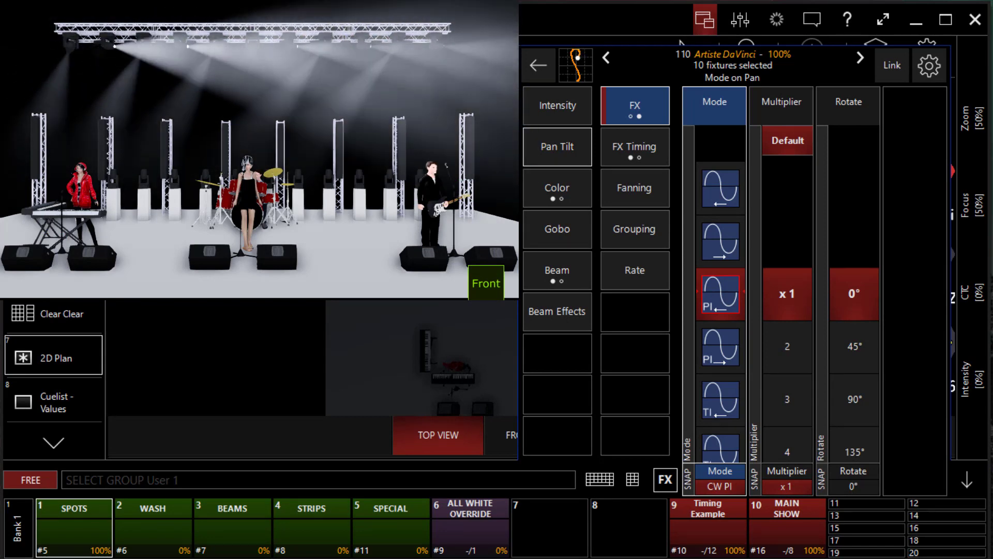
# - Turn the fixtures' grouping mode off
pyautogui.click(321, 56)
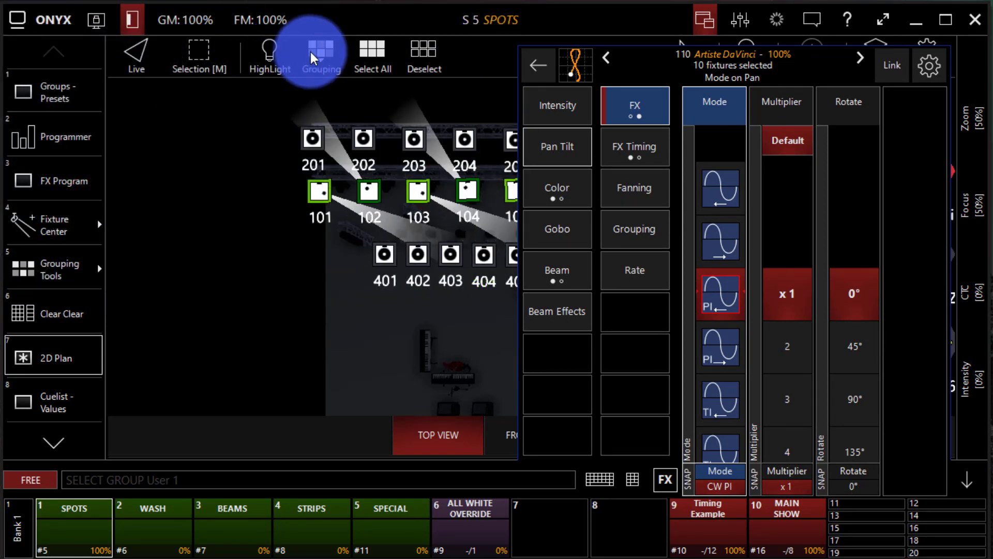
pyautogui.click(321, 57)
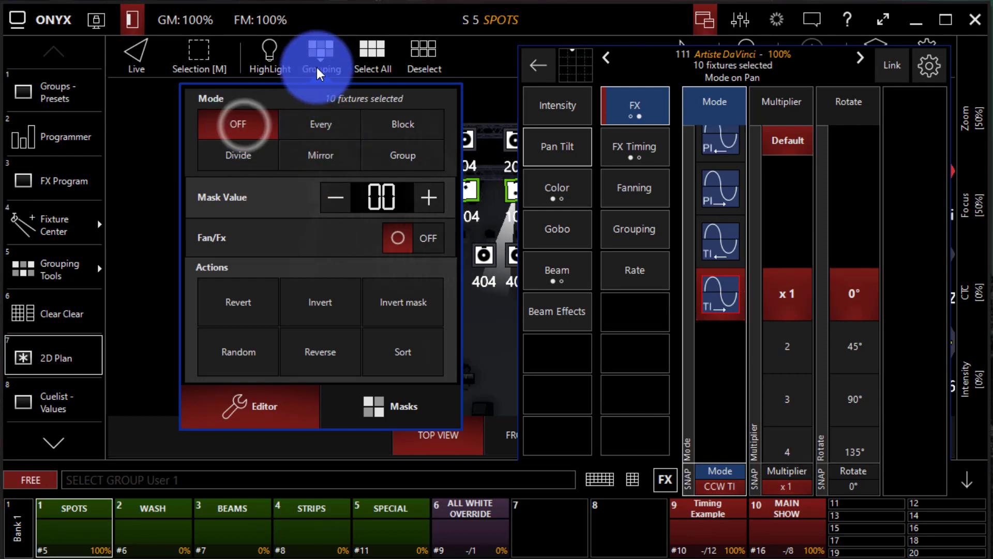
pyautogui.click(321, 56)
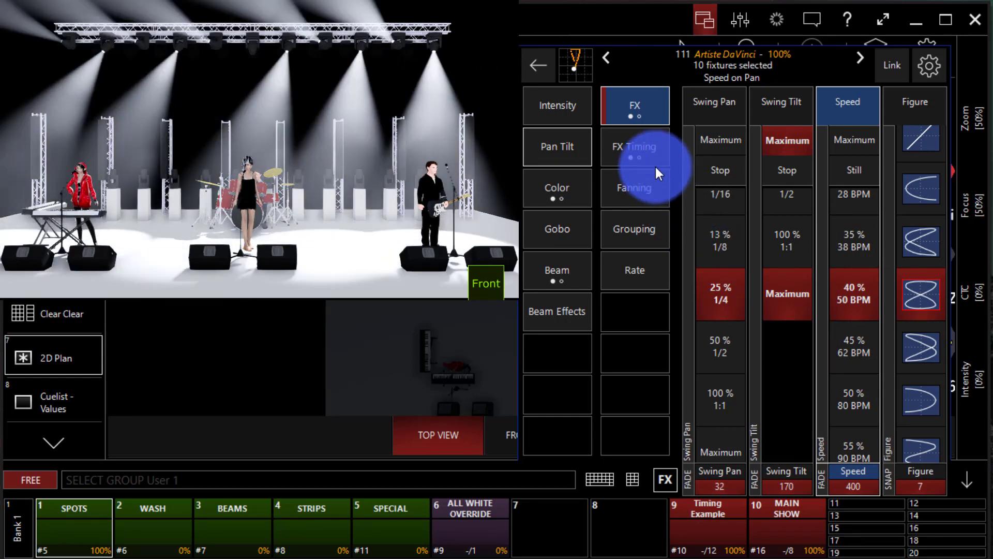
# - Set FX timing to 7 waves per fixture group and bring up the numeric keypad
pyautogui.click(634, 146)
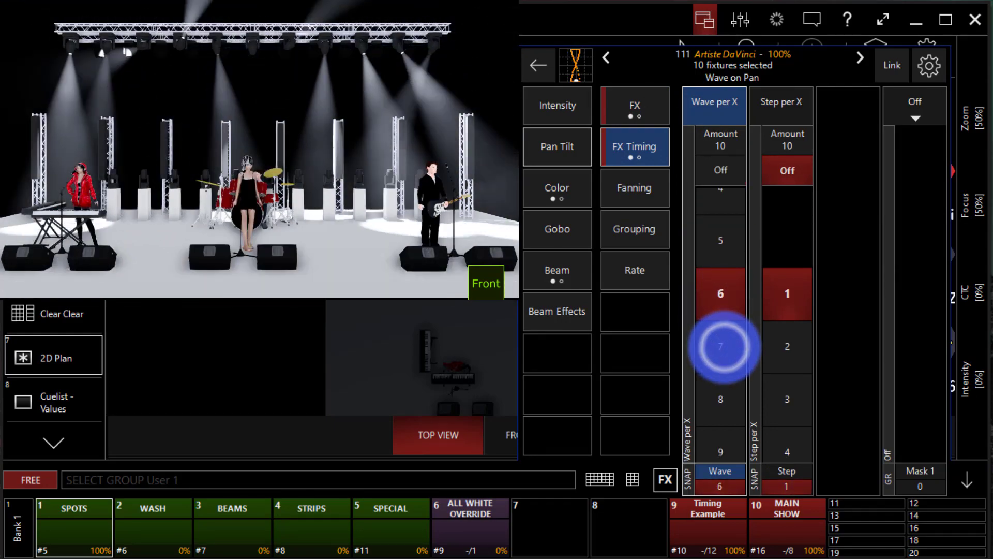
pyautogui.scroll(-3)
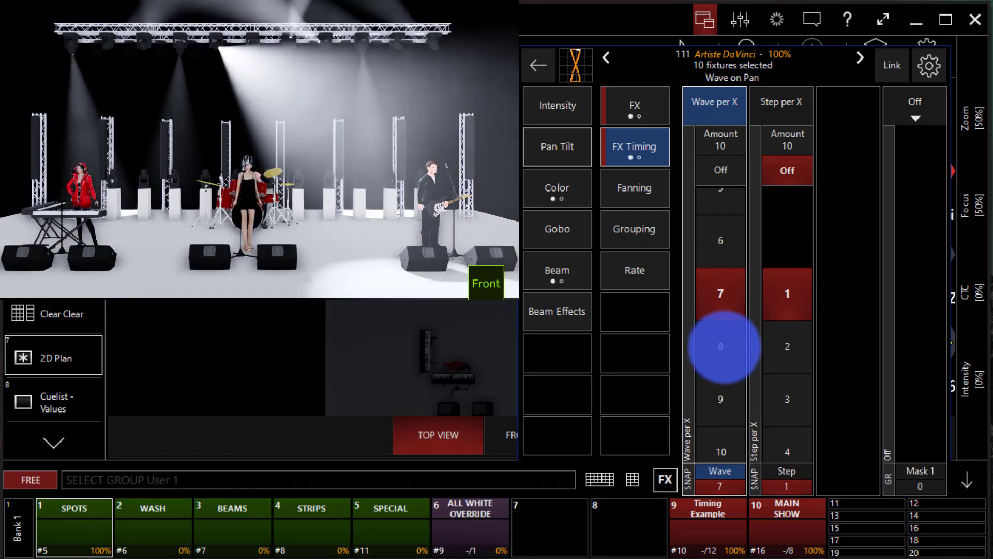
pyautogui.click(720, 293)
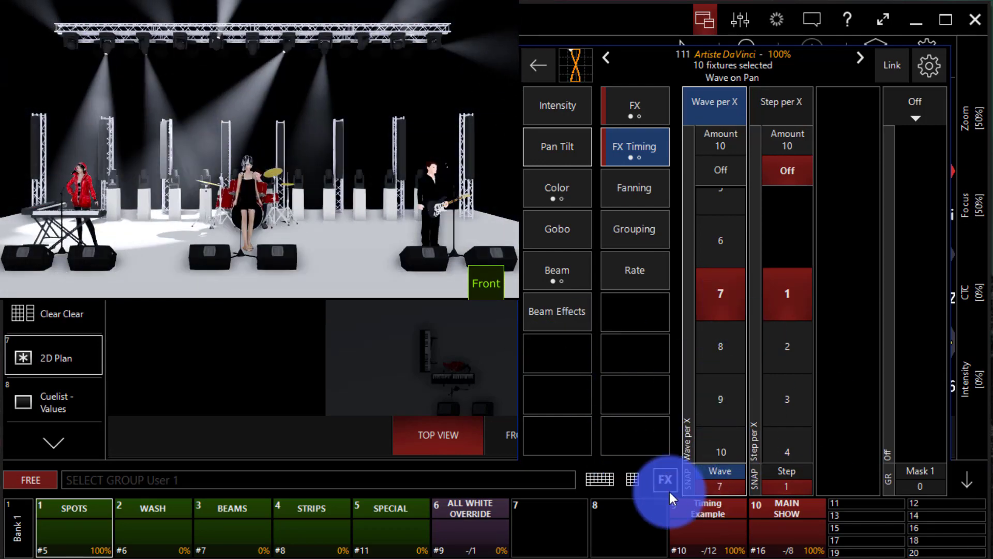
pyautogui.click(632, 478)
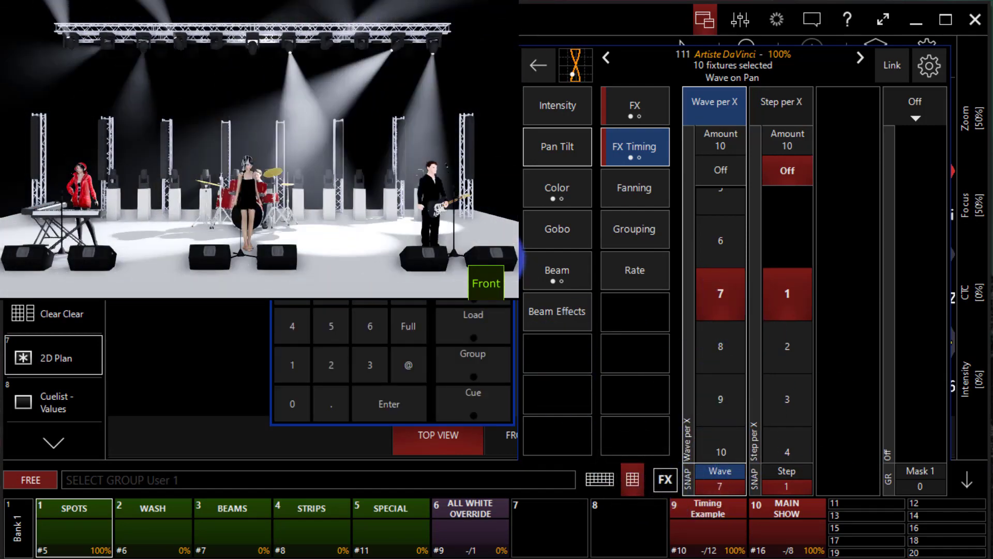